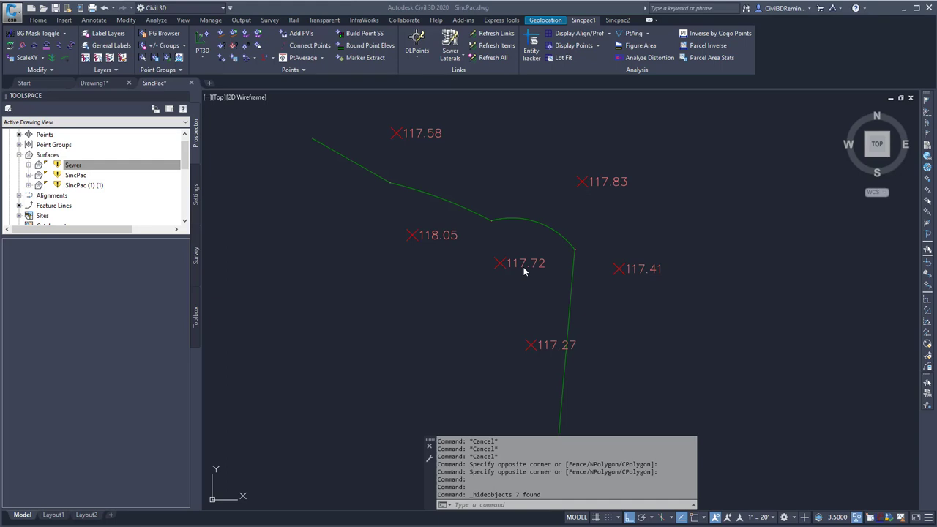
mouse_move(540, 253)
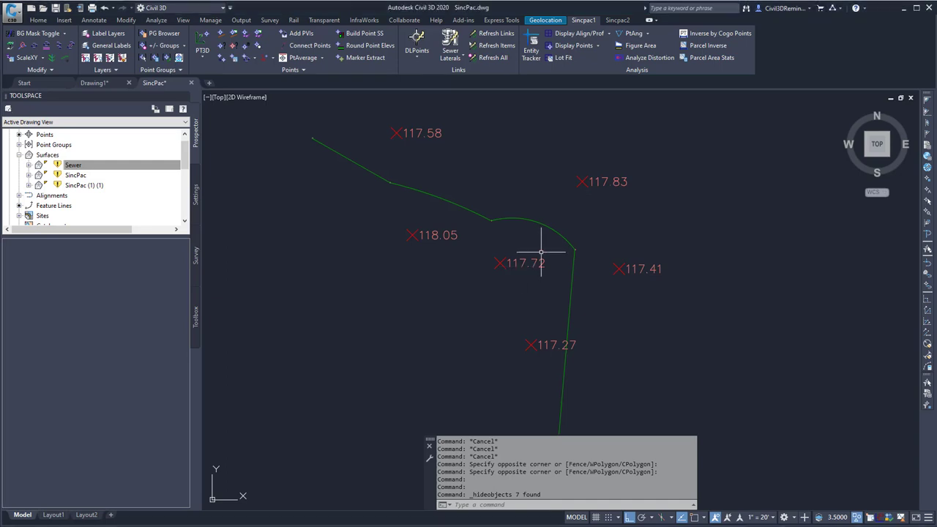
mouse_move(558, 196)
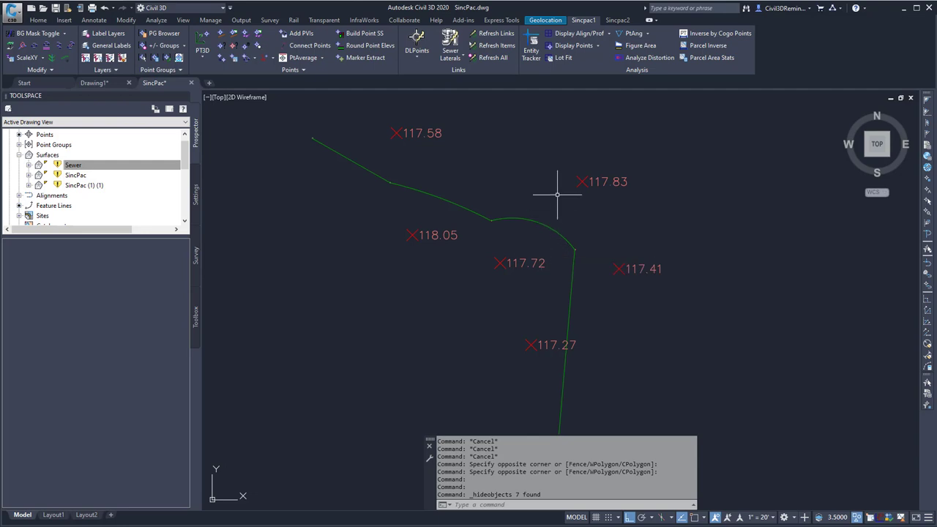
mouse_move(586, 99)
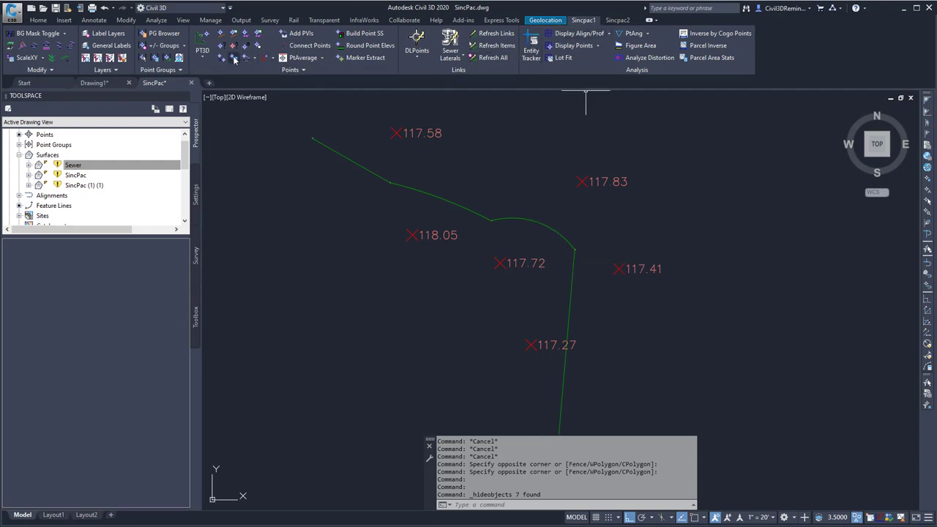
Step: Start the PT3D command from the point creation dropdown on the Sincpac1 ribbon
left_click(203, 50)
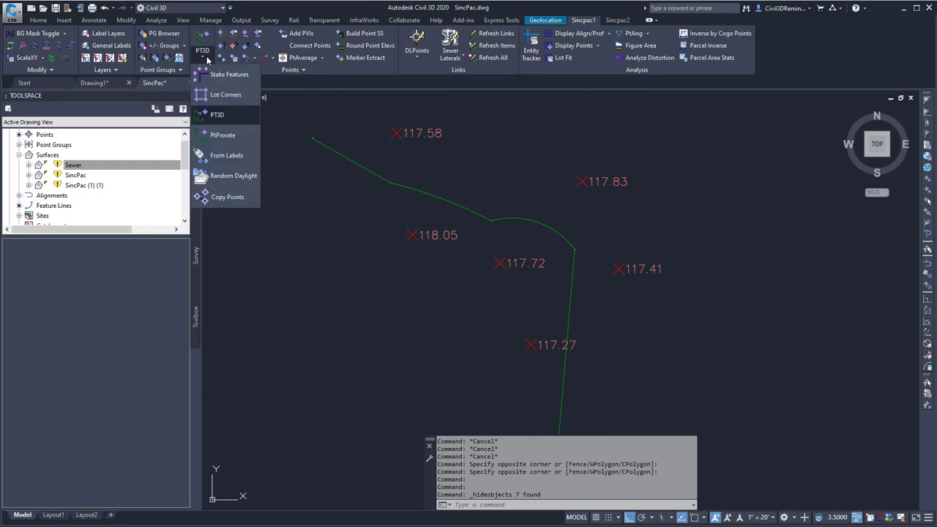
mouse_move(217, 114)
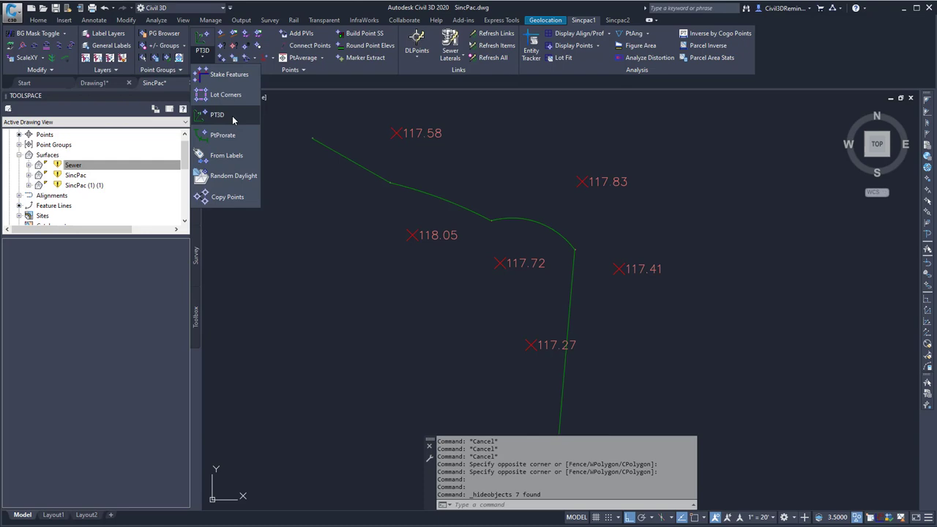
left_click(217, 114)
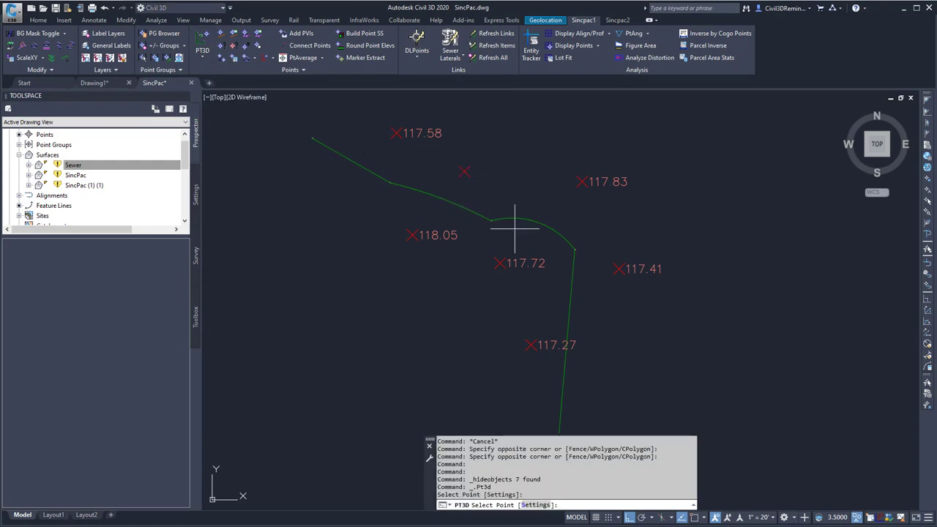
mouse_move(510, 205)
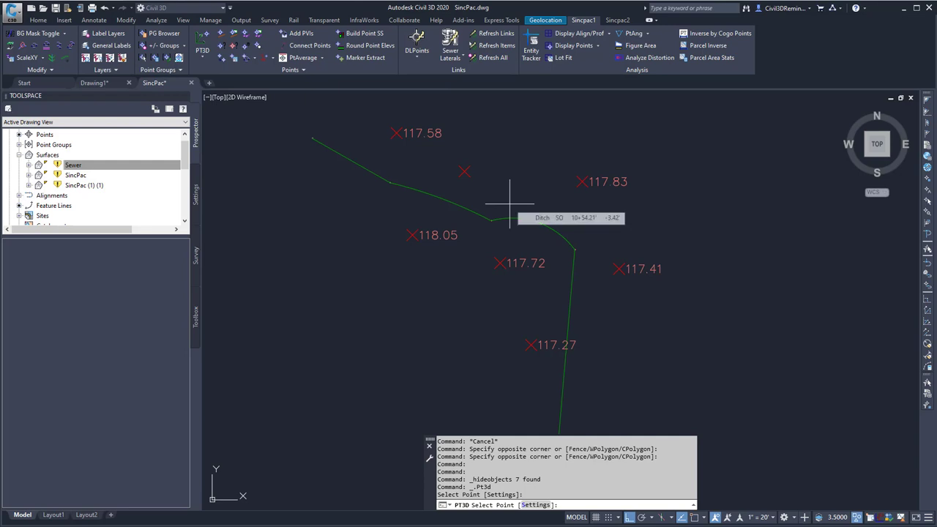
mouse_move(469, 170)
type("s")
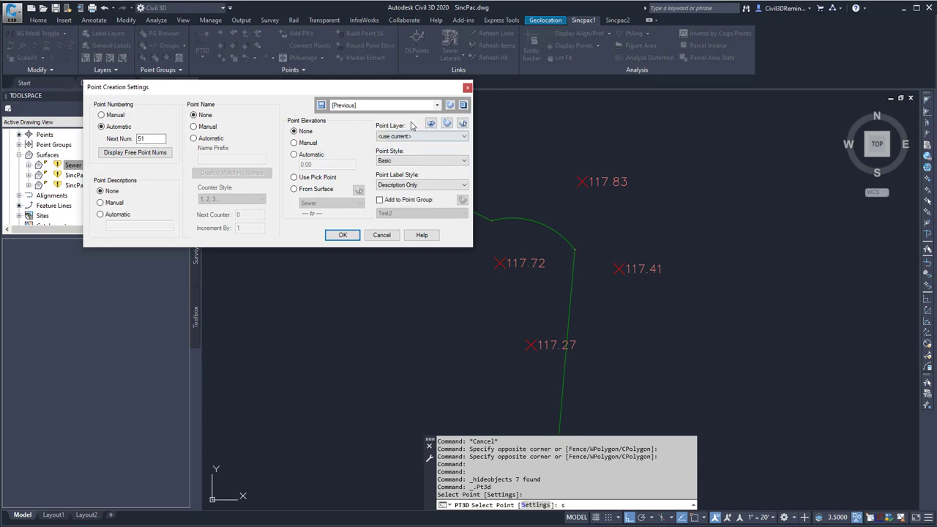
mouse_move(410, 136)
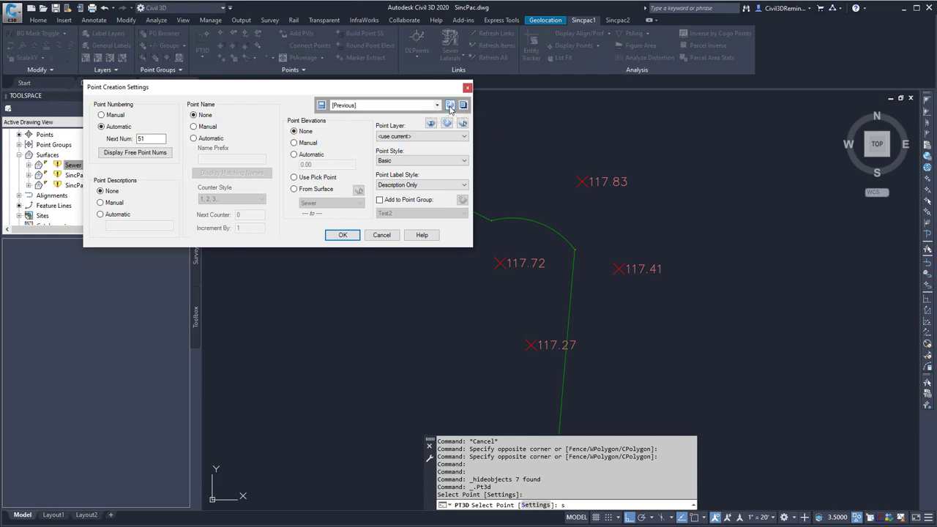
mouse_move(450, 105)
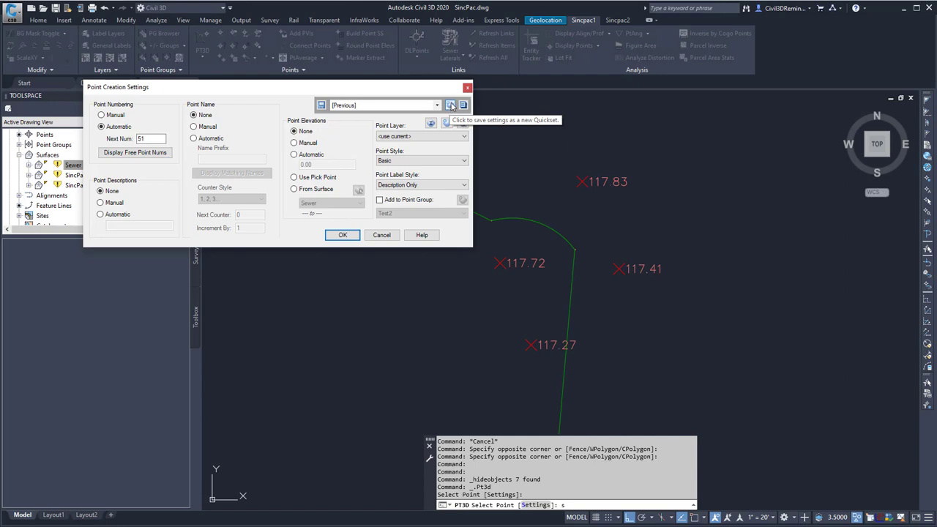
Step: Save the current point settings as a new quickset named SincPac and select it
left_click(449, 104)
type("S")
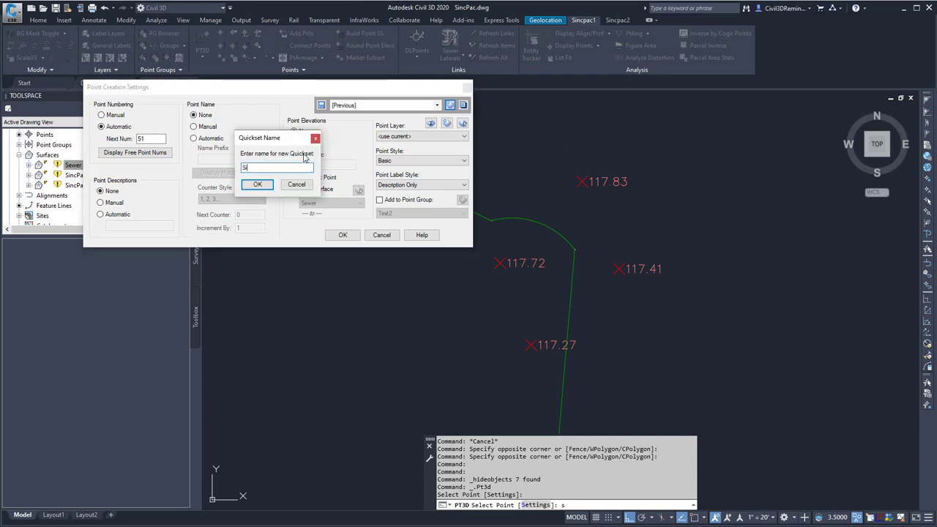
type("incPac")
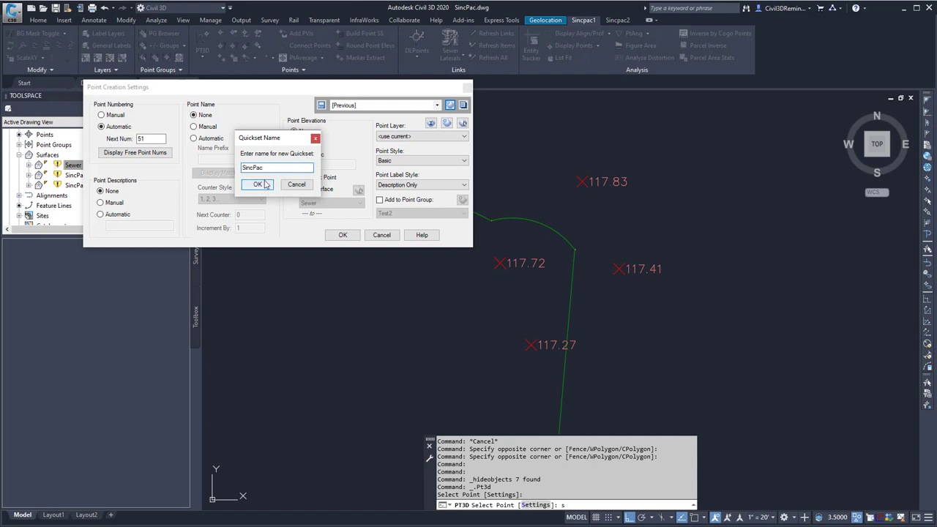
left_click(256, 183)
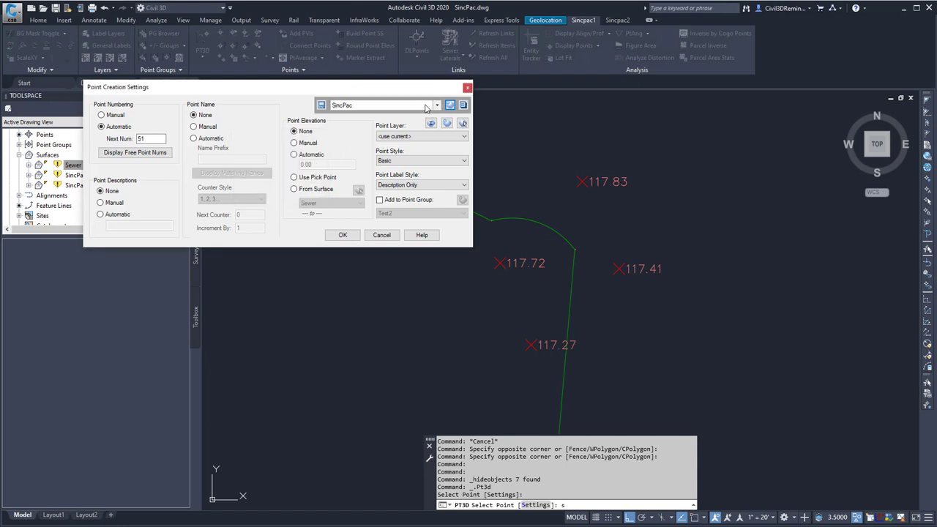
left_click(437, 105)
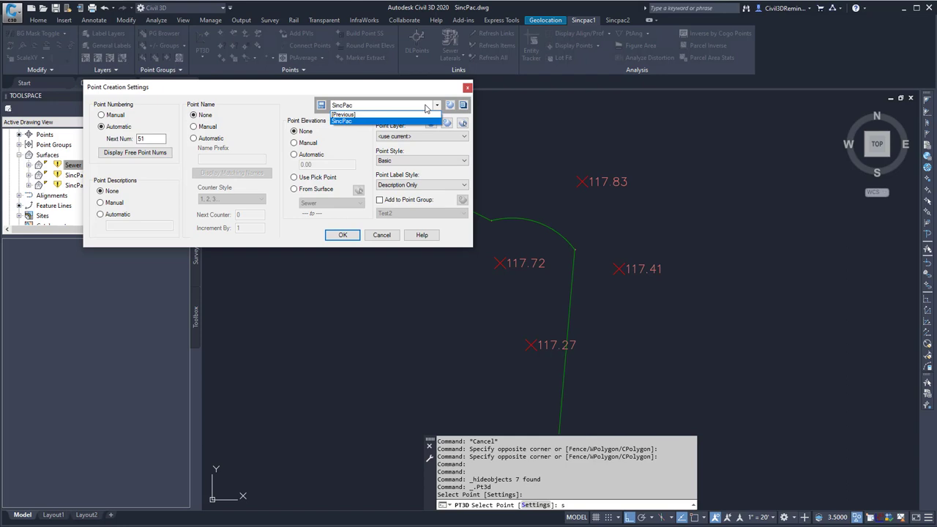
left_click(342, 121)
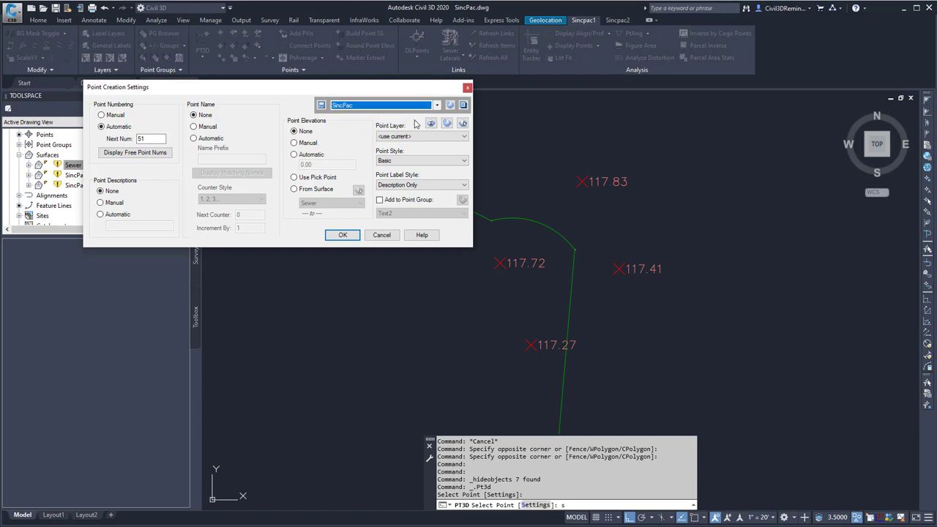
mouse_move(400, 114)
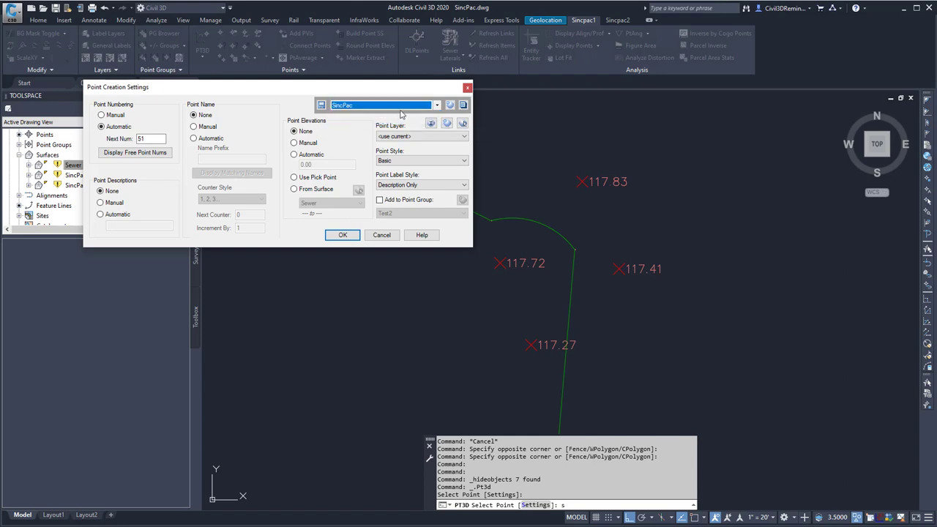
mouse_move(321, 105)
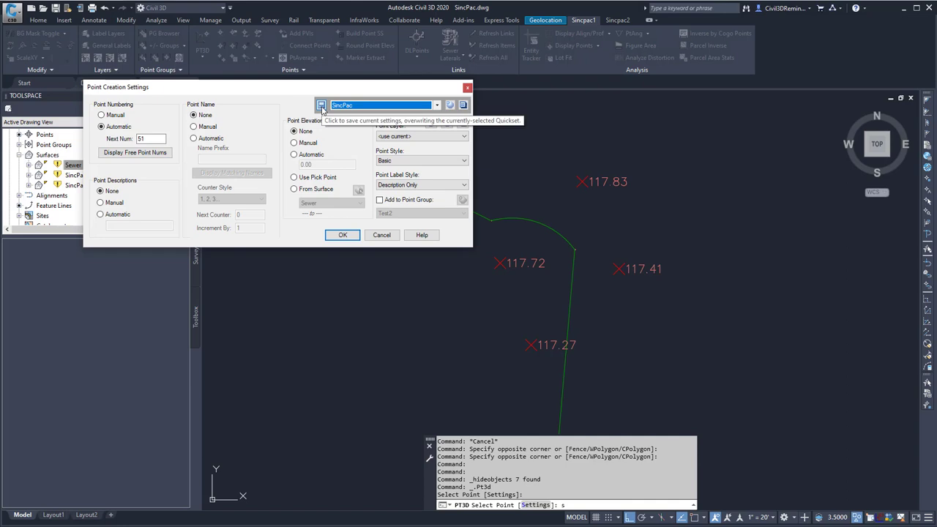
mouse_move(128, 111)
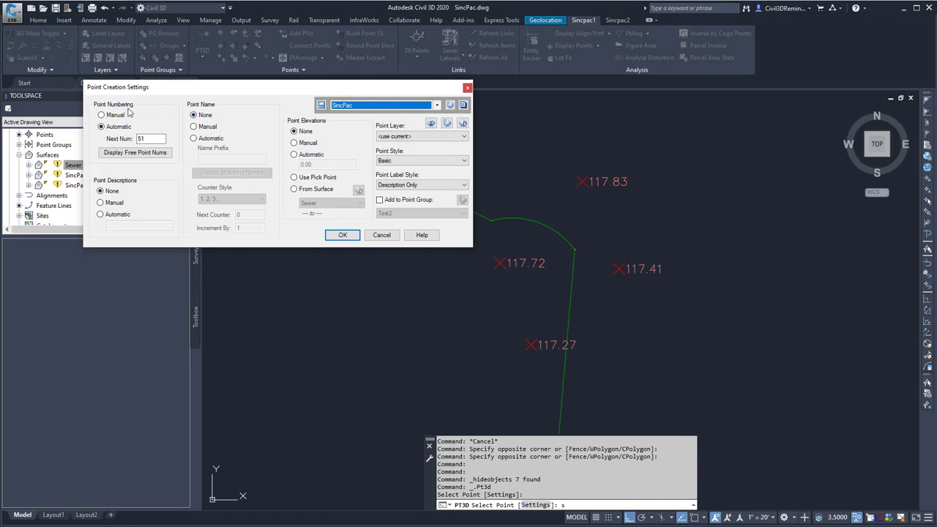
mouse_move(101, 127)
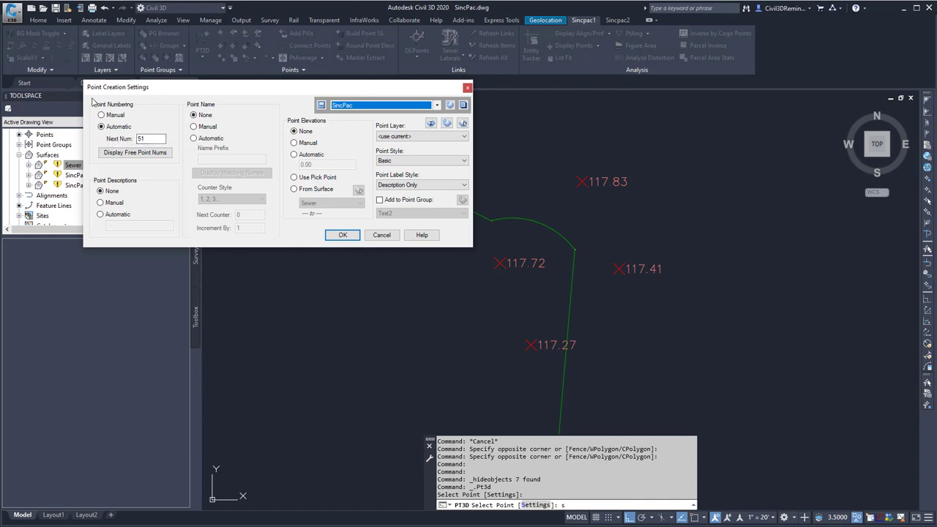
mouse_move(135, 152)
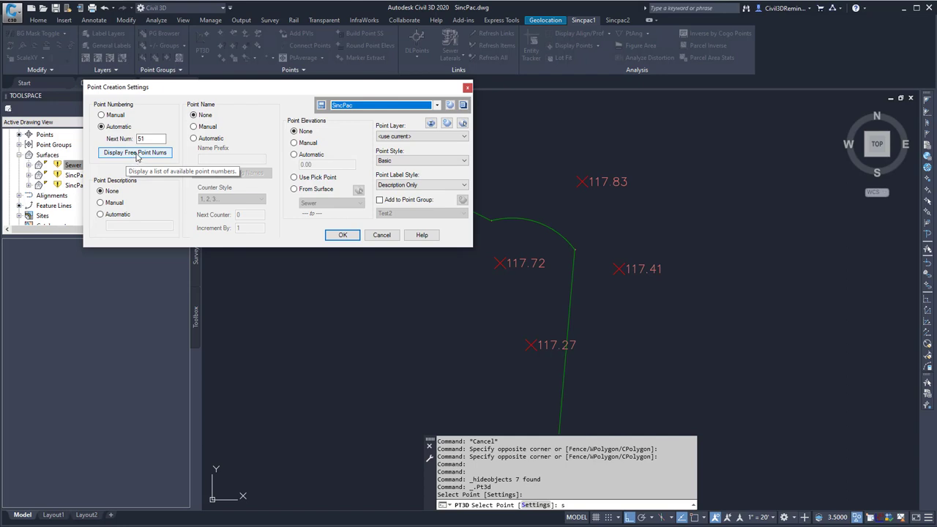
left_click(135, 152)
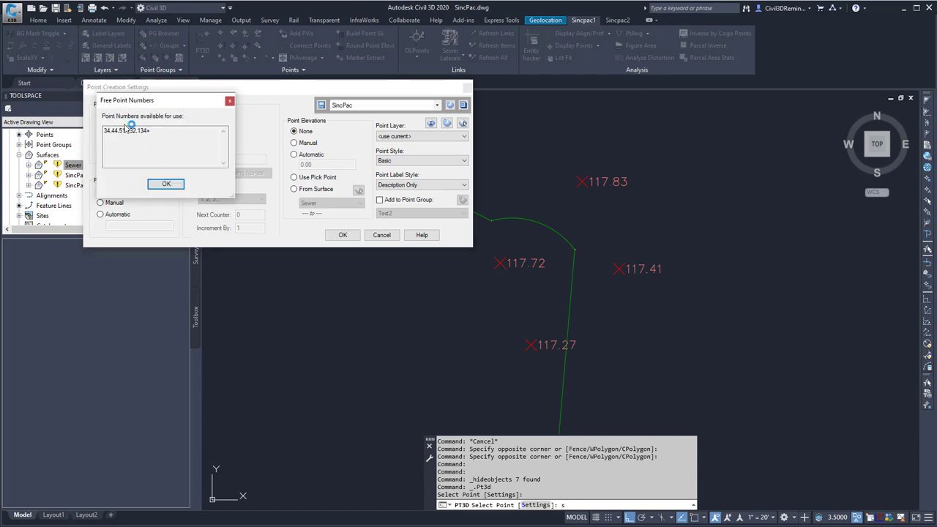
left_click(166, 184)
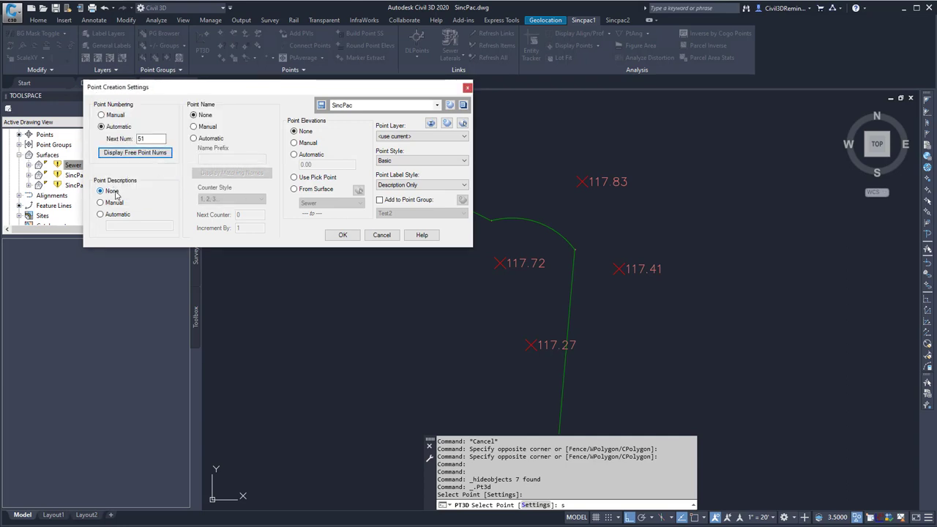
Step: Set point descriptions to Automatic with 'PickPt', keeping point naming at None
left_click(101, 191)
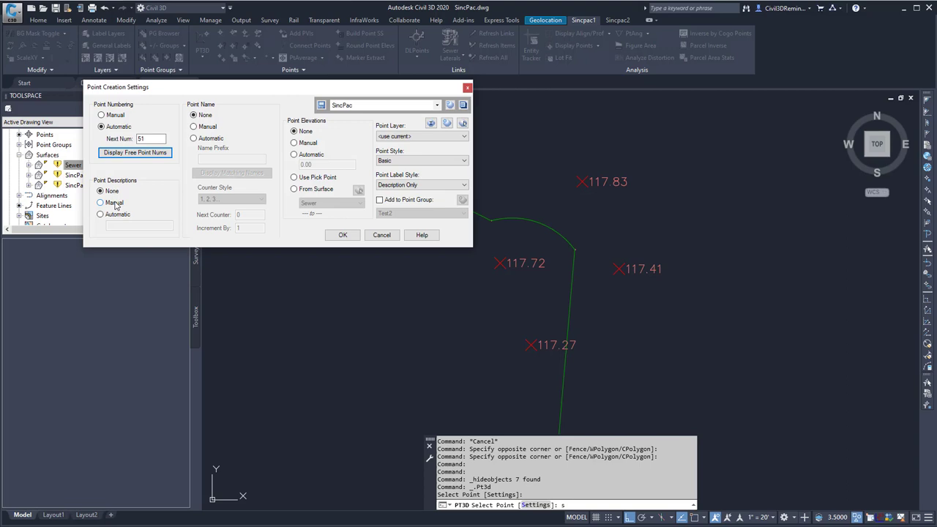
left_click(100, 214)
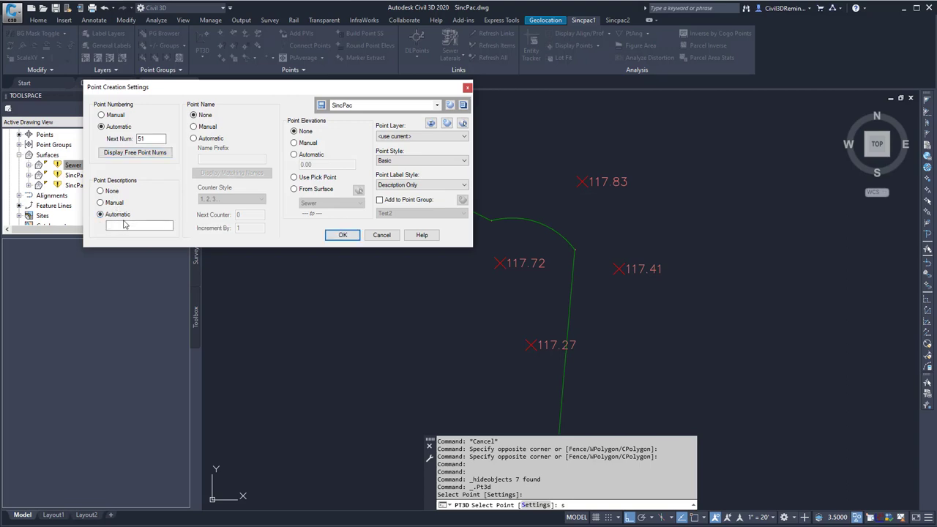
type("P1")
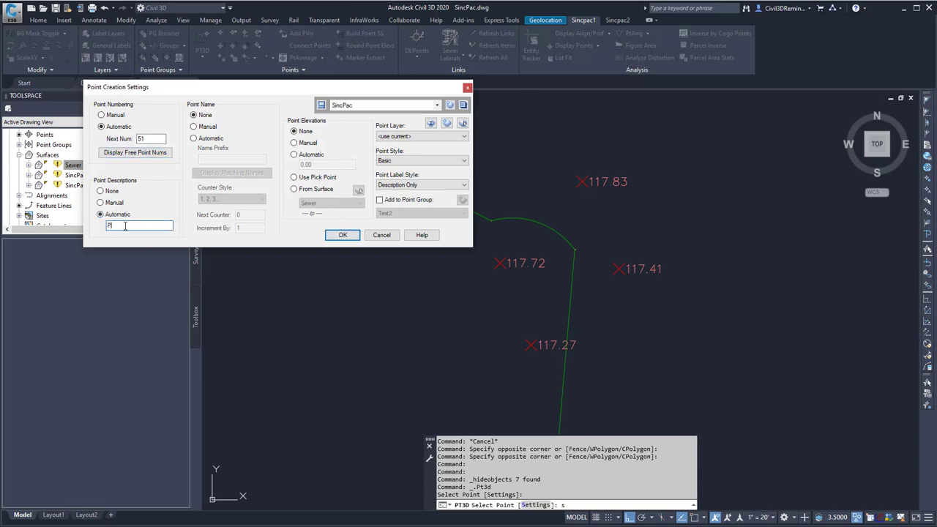
type("ickPt")
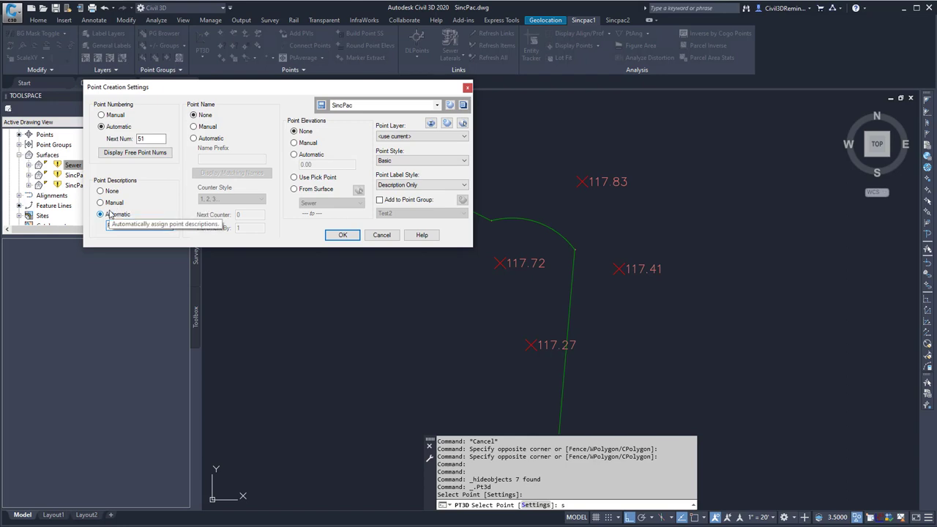
type("PickPl")
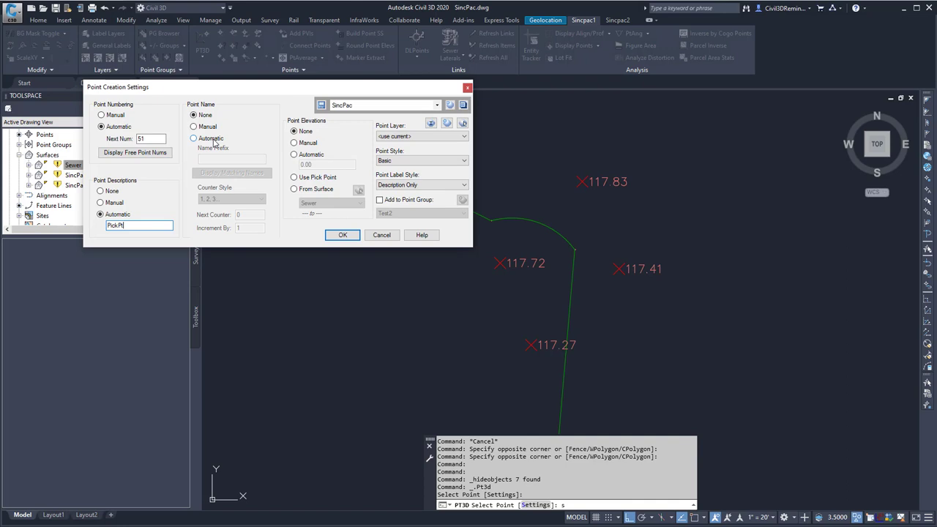
left_click(193, 138)
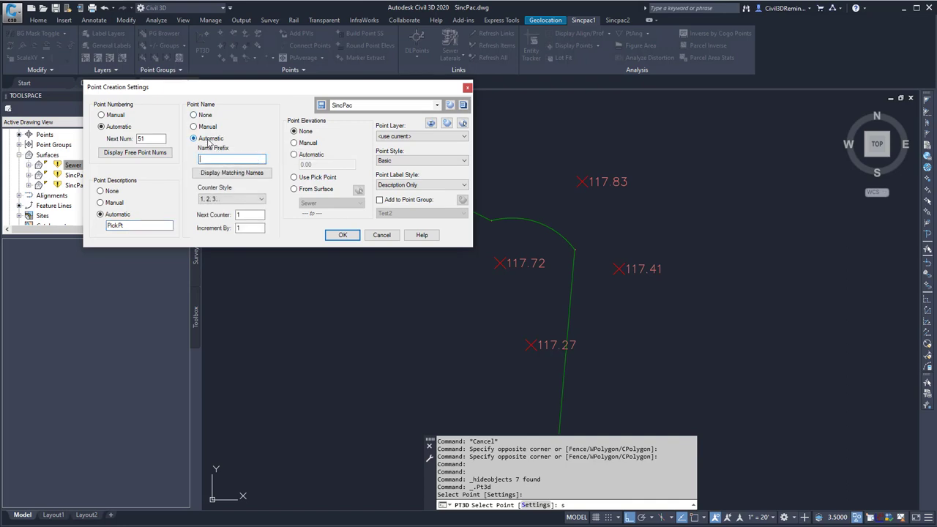
left_click(193, 115)
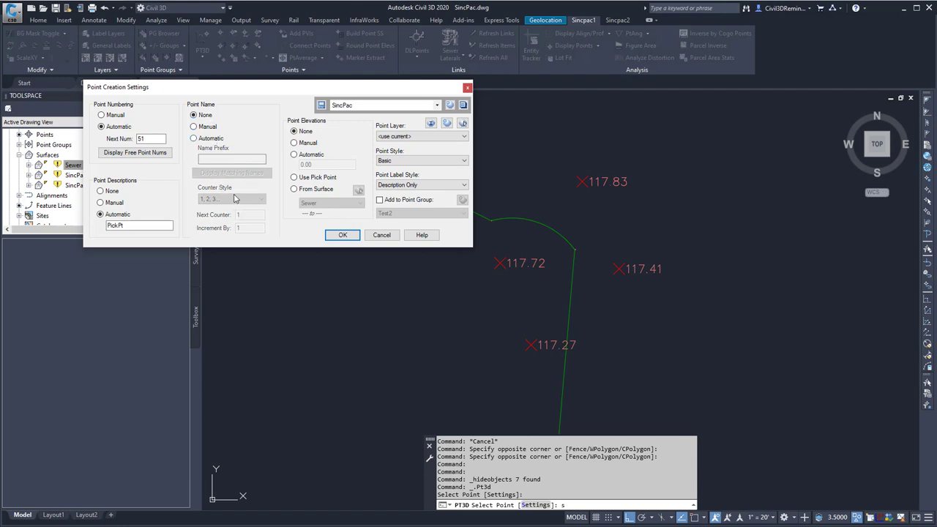
Step: Set point elevations to From Surface, using the SincPac surface
left_click(294, 131)
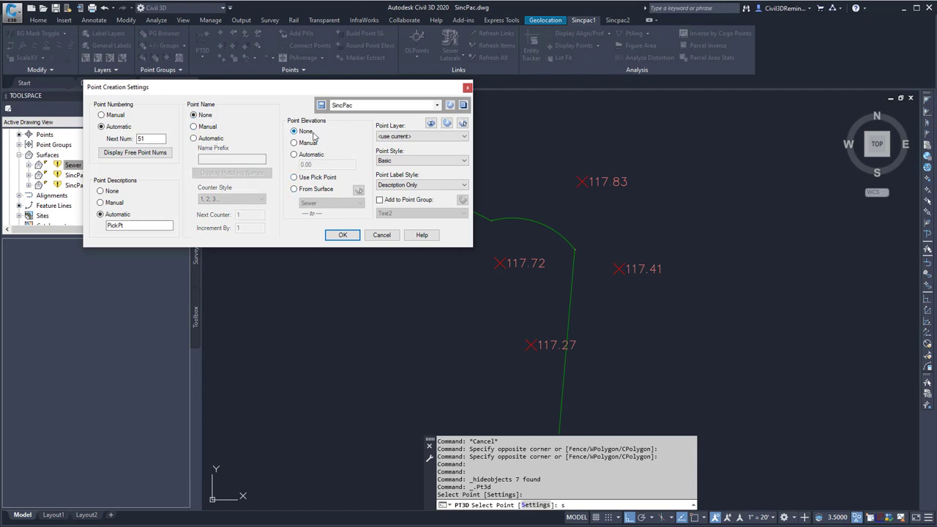
mouse_move(307, 132)
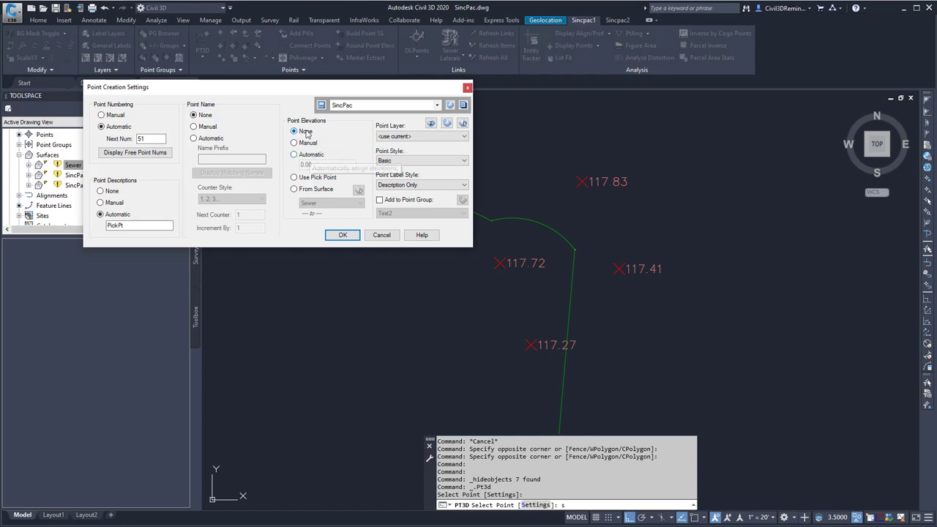
left_click(294, 143)
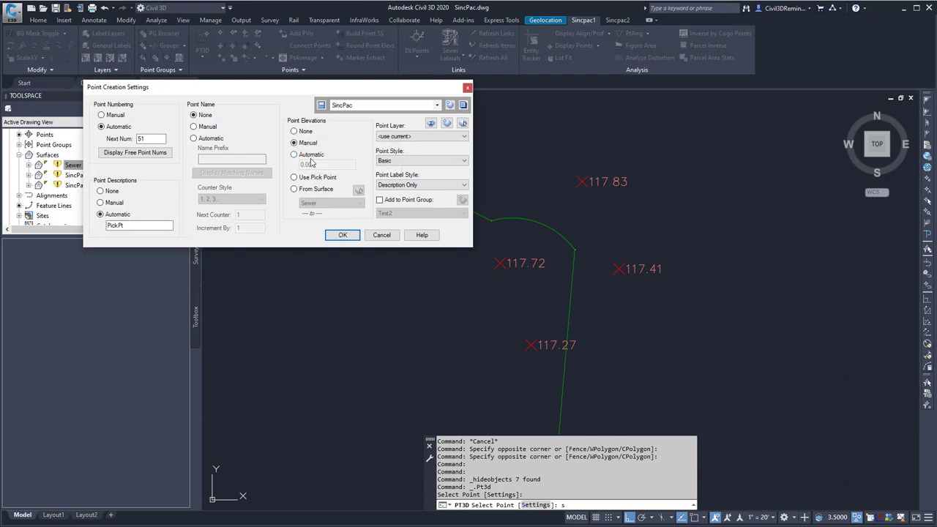
left_click(294, 154)
type("100")
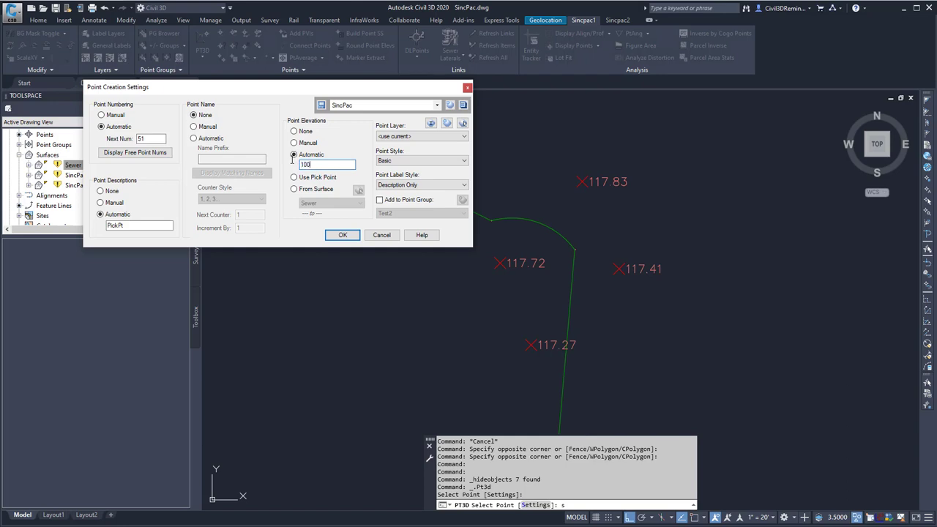
left_click(293, 177)
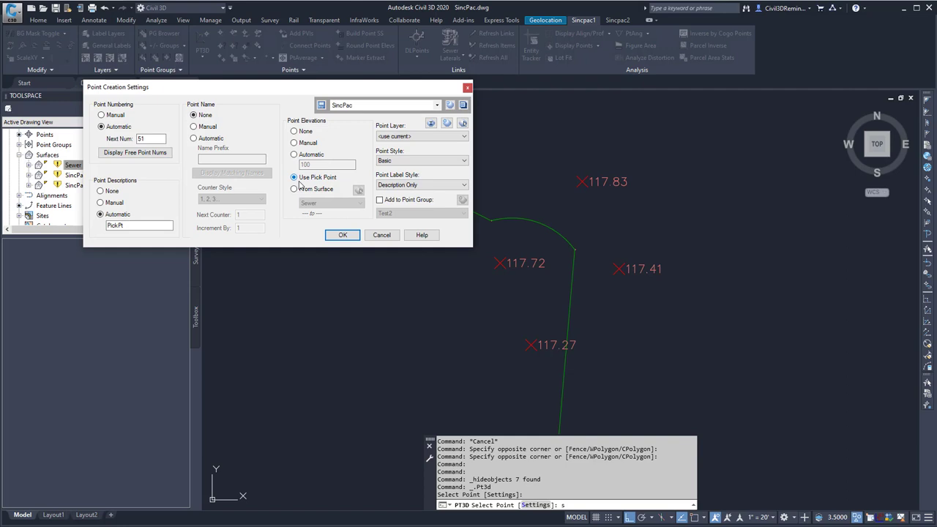
left_click(294, 189)
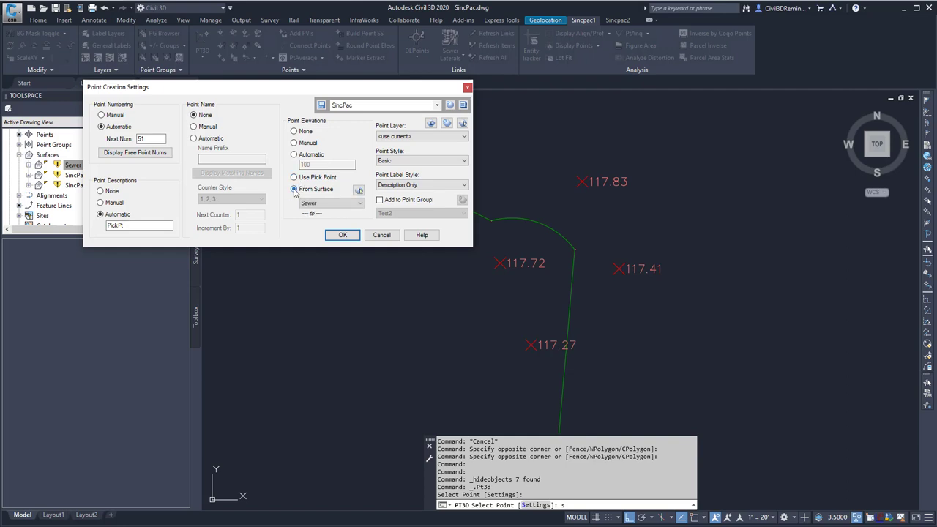
left_click(358, 203)
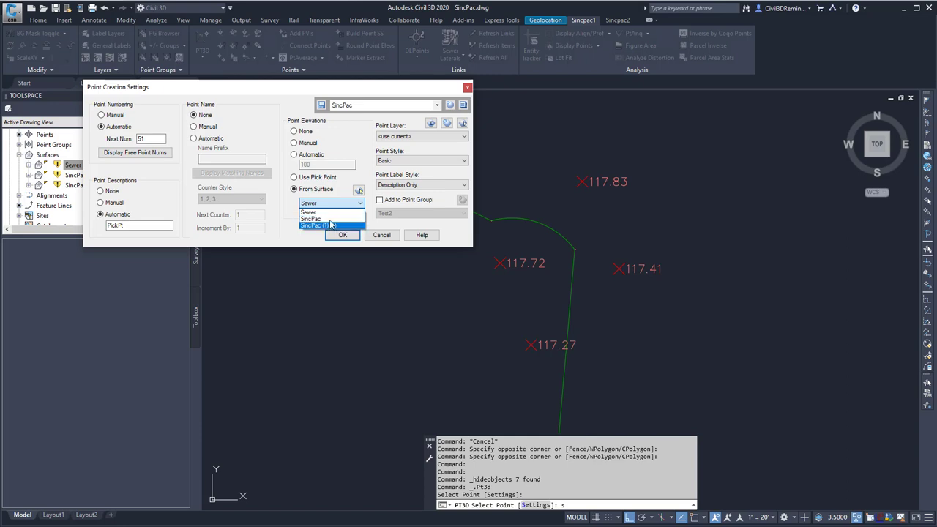
left_click(331, 217)
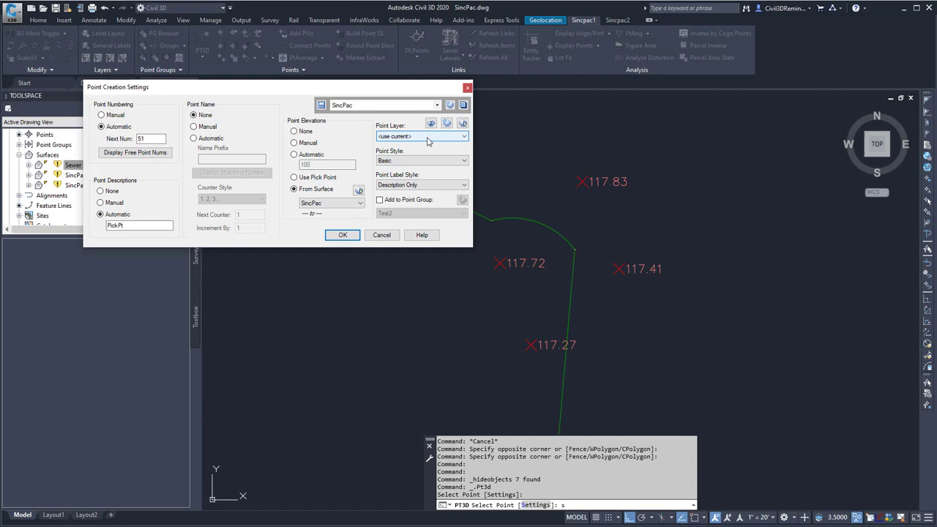
Step: Give new points Iron Pin style, Elevation and Description labels, and point group Test2
left_click(463, 136)
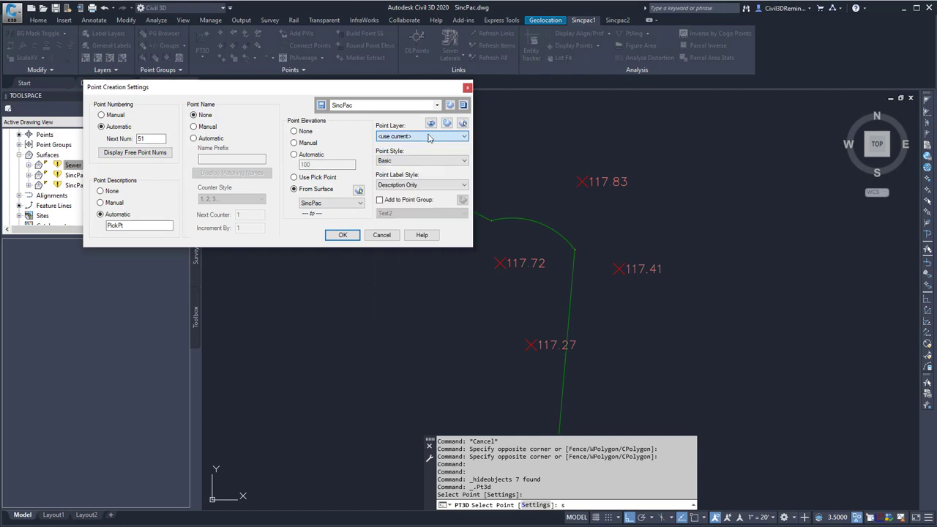
mouse_move(424, 161)
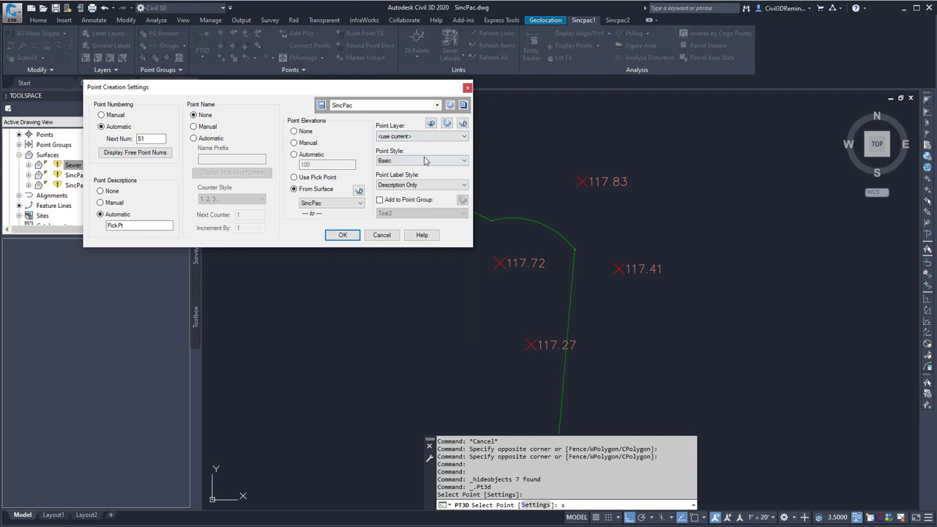
left_click(464, 161)
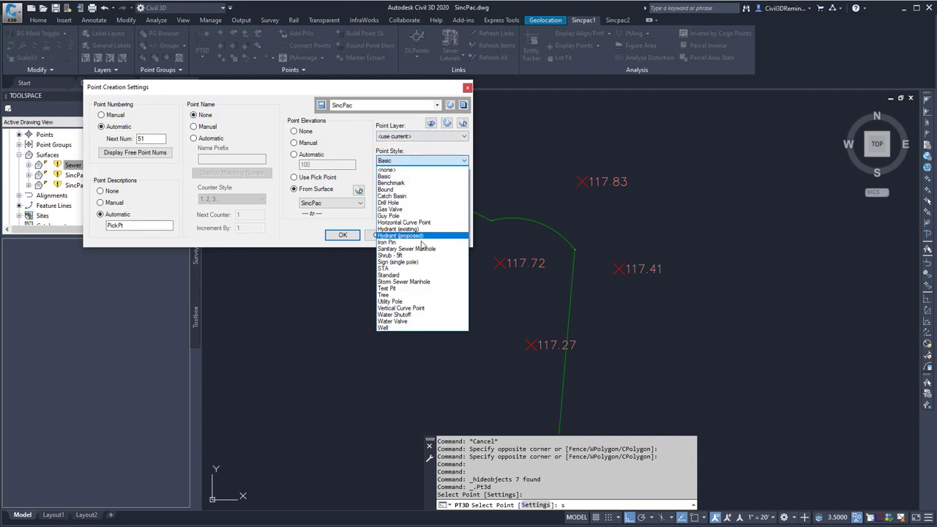
left_click(386, 242)
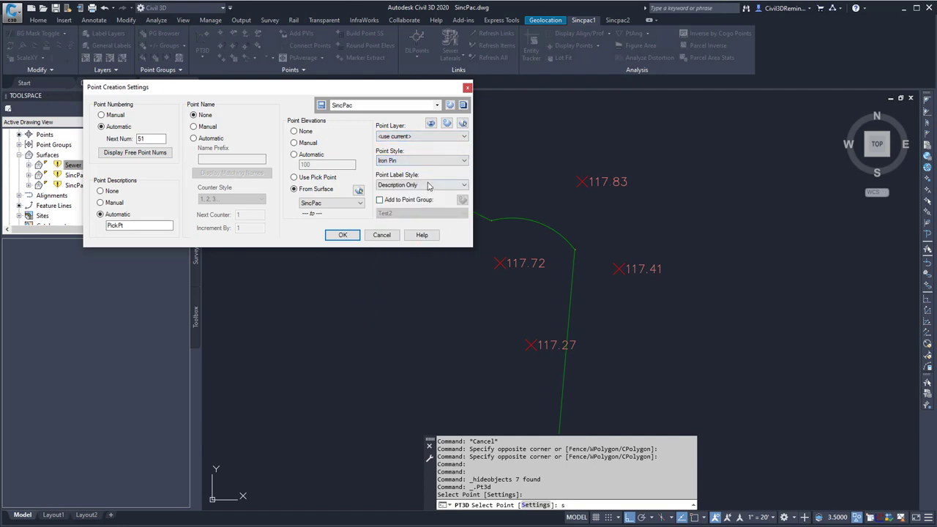
left_click(463, 184)
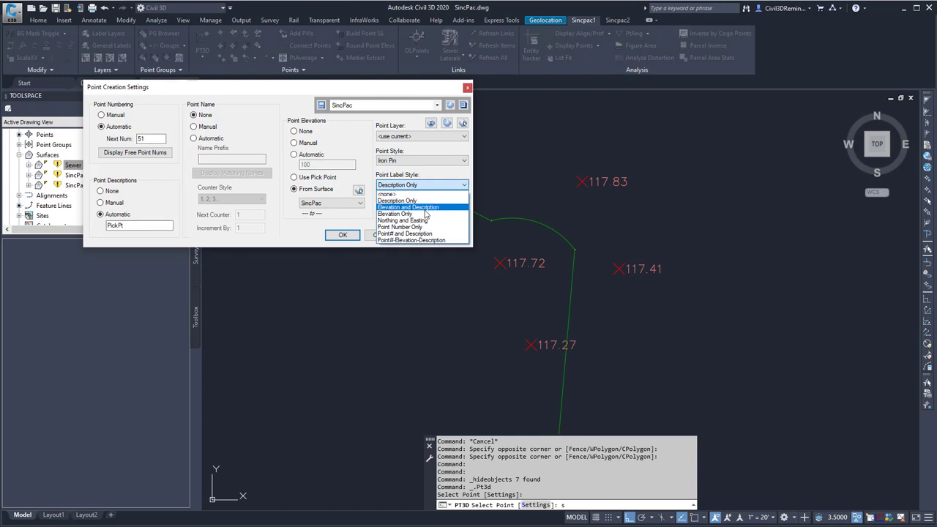
left_click(407, 207)
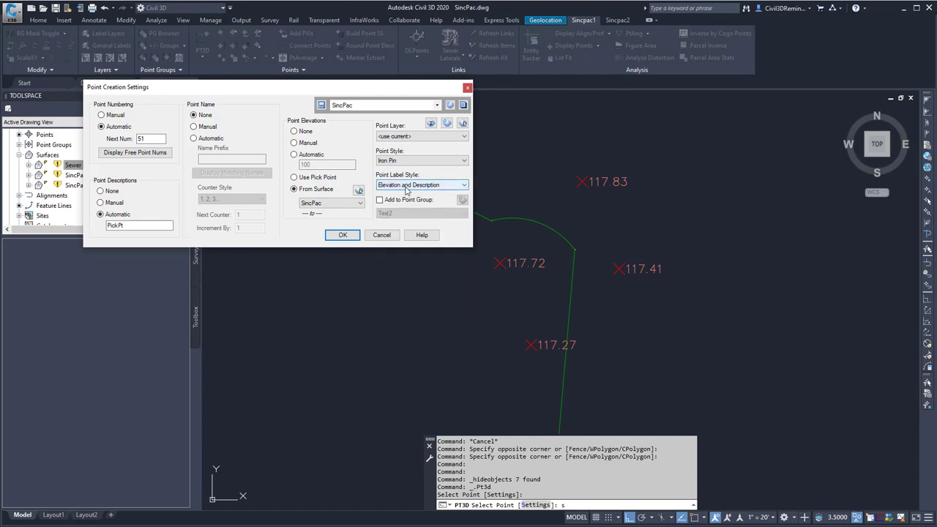
mouse_move(410, 203)
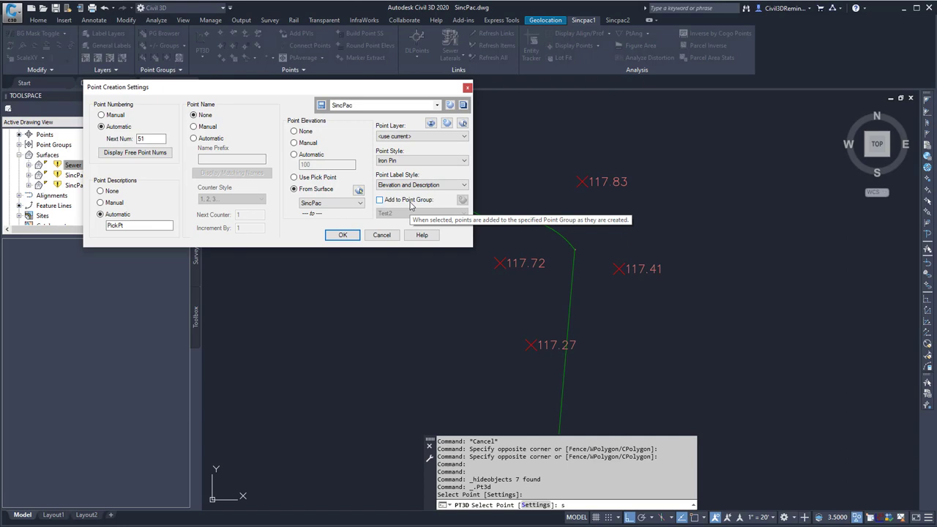
left_click(463, 213)
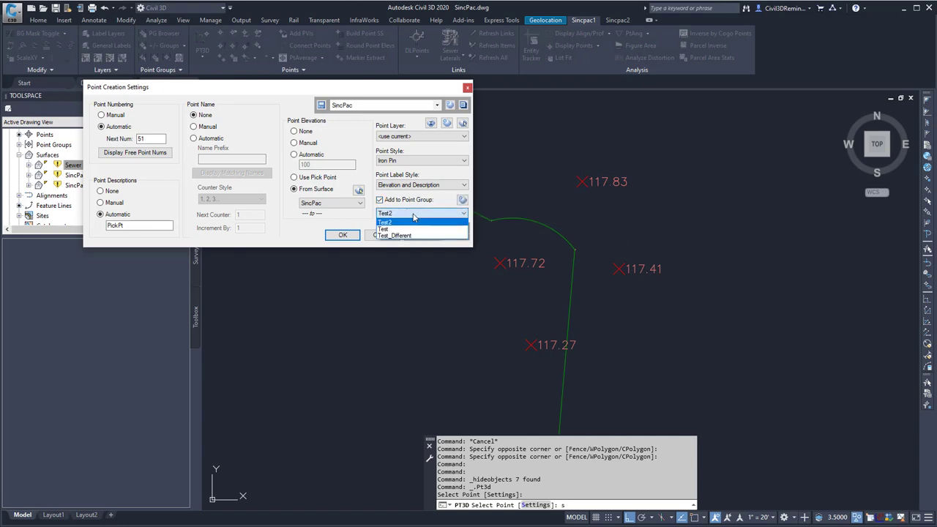
left_click(385, 221)
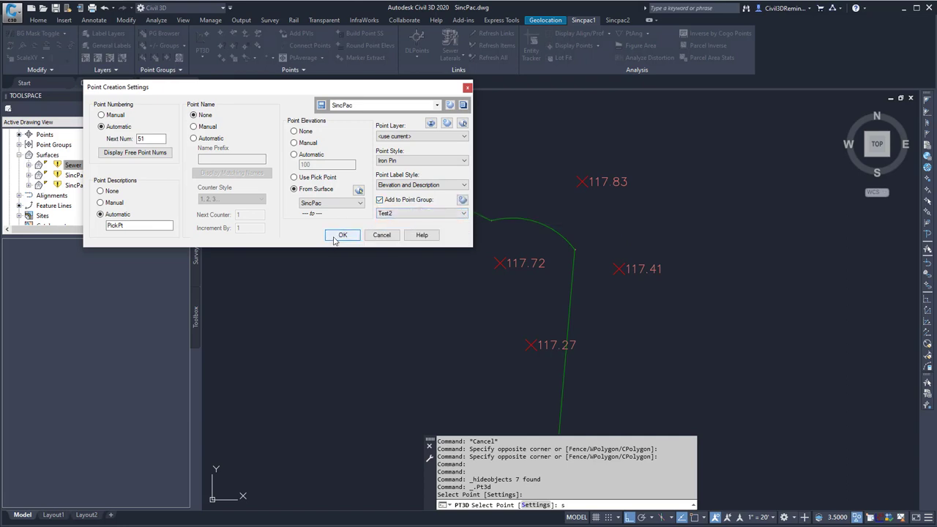
Step: Accept the point creation settings and place PickPt-labelled points in the drawing
left_click(341, 234)
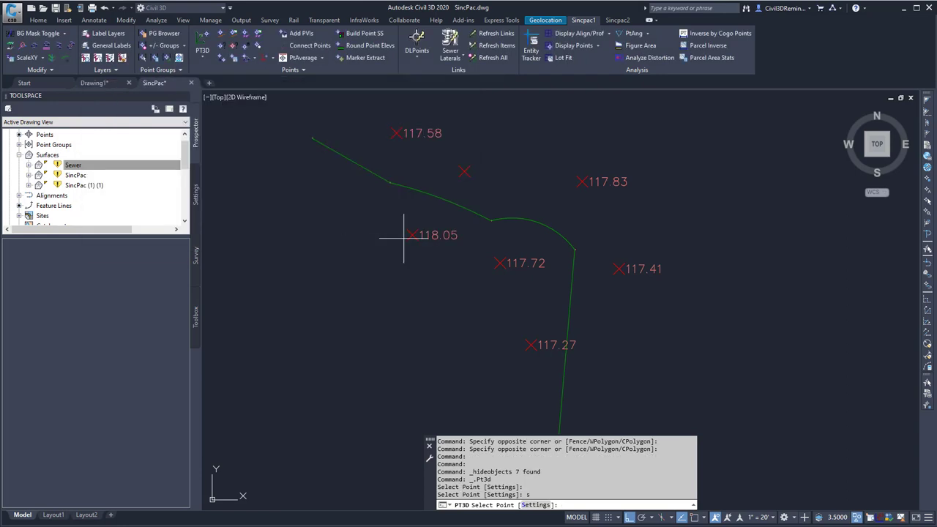
mouse_move(386, 250)
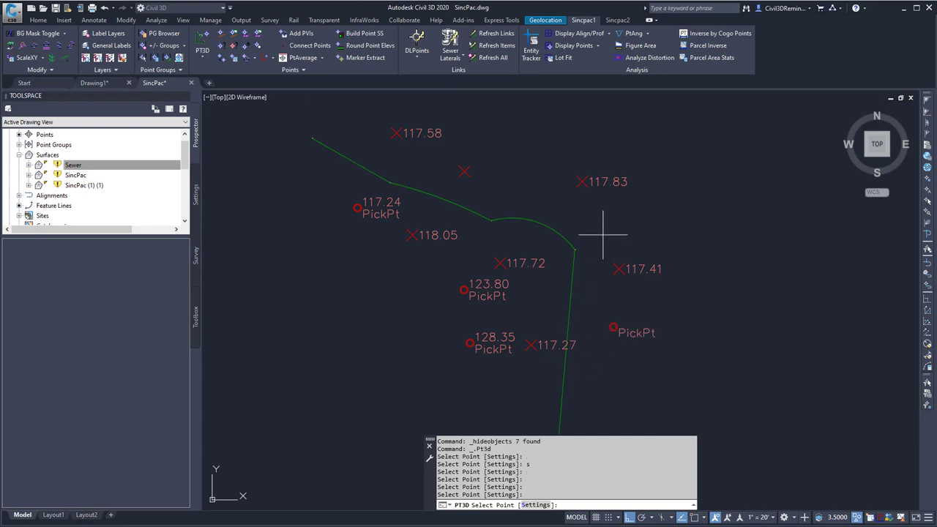
left_click(537, 212)
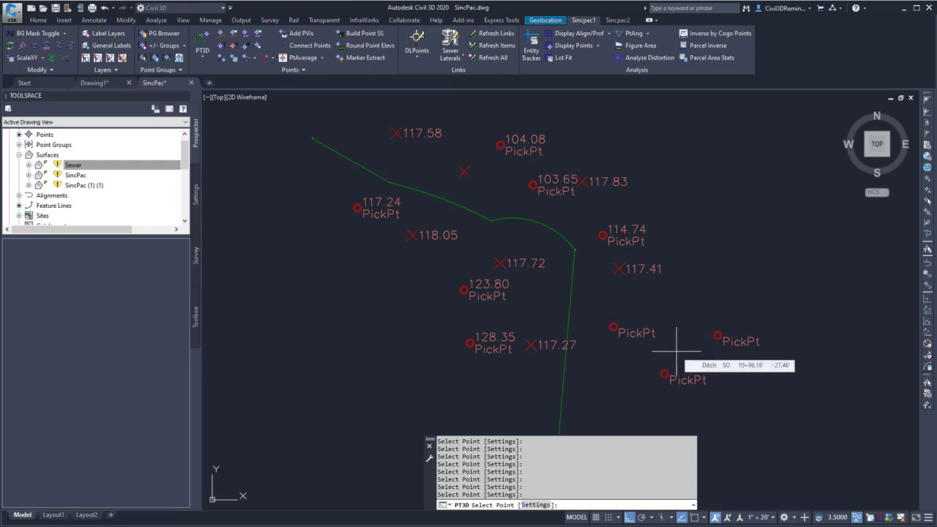
mouse_move(586, 277)
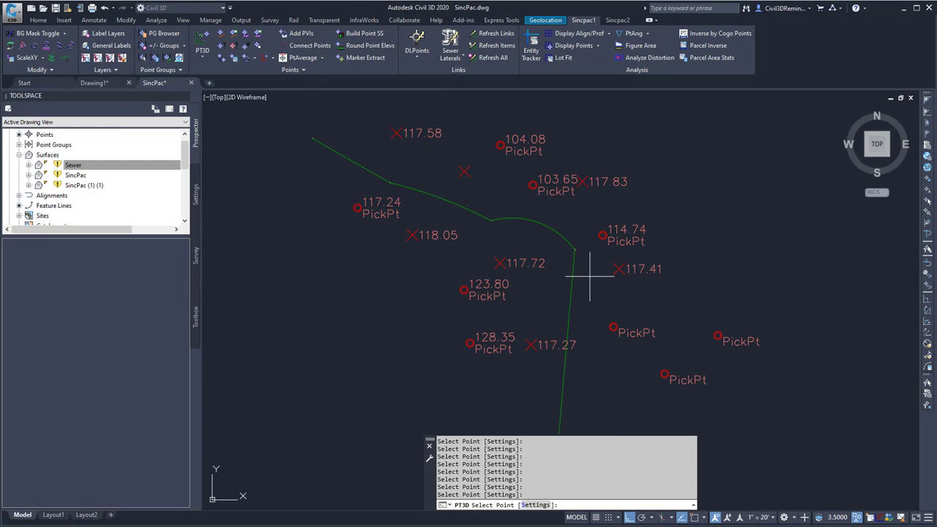
mouse_move(589, 278)
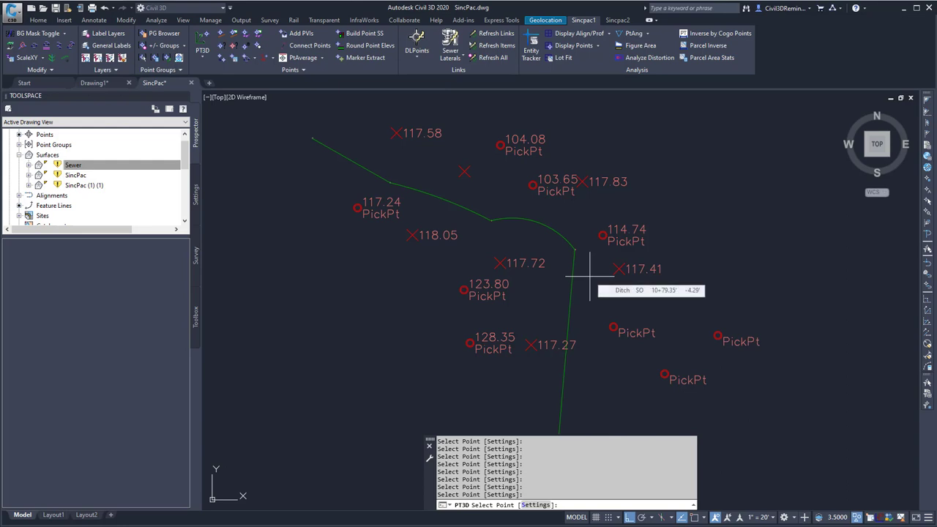